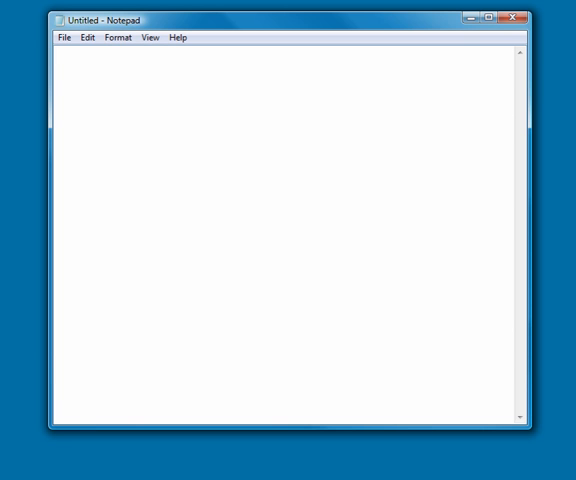
pyautogui.moveTo(68, 36)
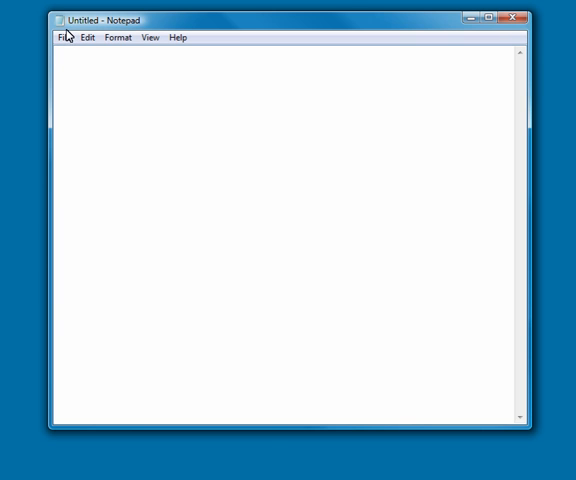
pyautogui.moveTo(76, 24)
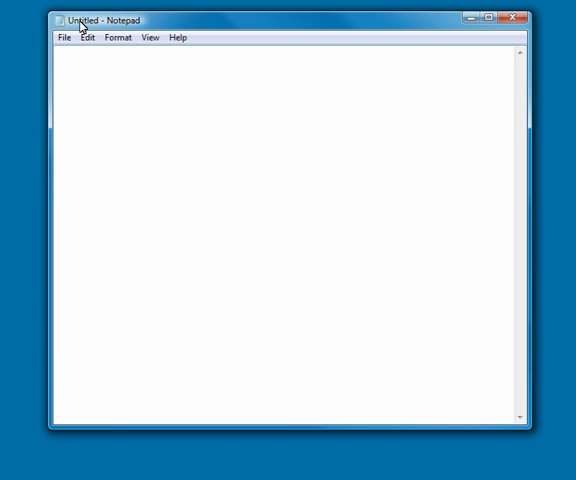
pyautogui.moveTo(80, 40)
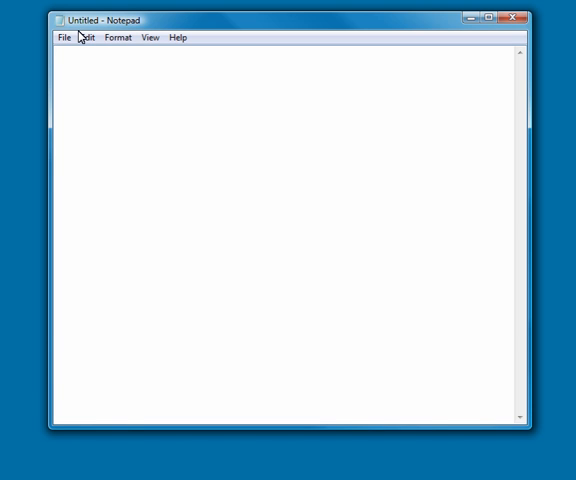
pyautogui.moveTo(164, 48)
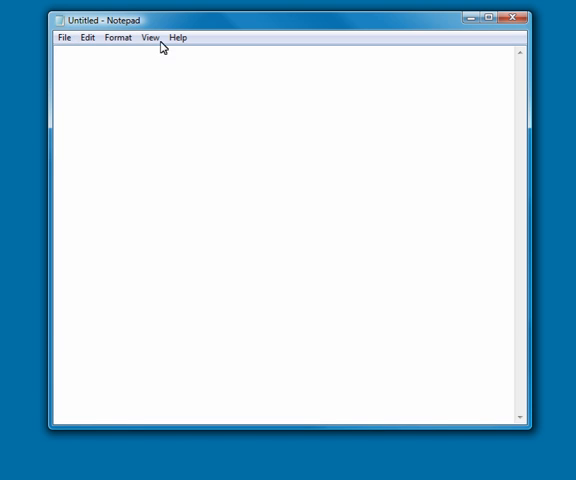
pyautogui.moveTo(162, 80)
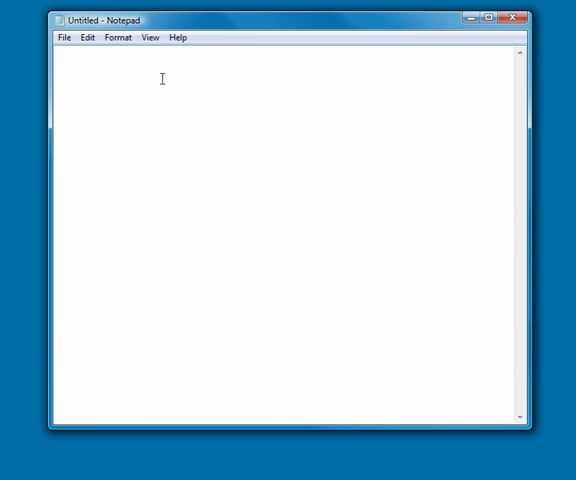
pyautogui.moveTo(152, 24)
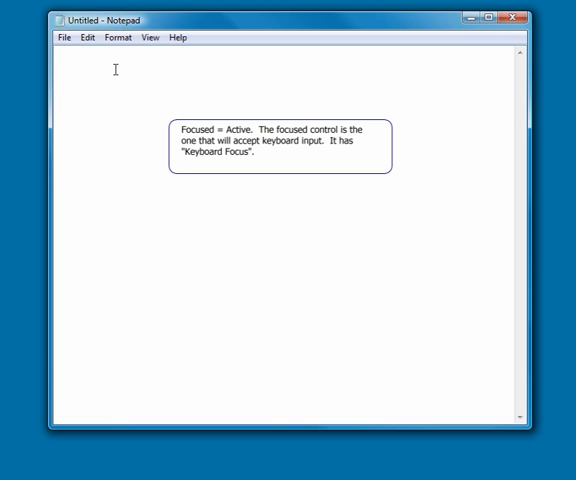
# - Enter three lines in Notepad: the first line of my file, the second line, the third and final line
pyautogui.write('Tis is')
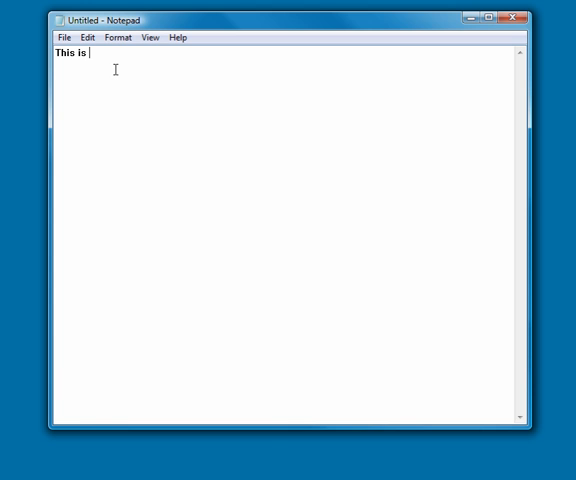
pyautogui.write('the firs')
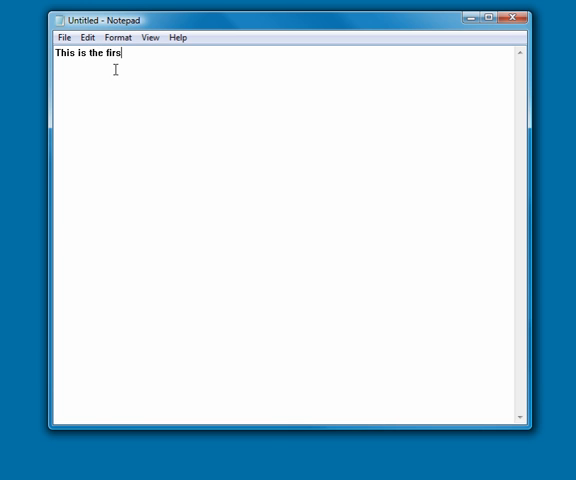
pyautogui.write('t line of m')
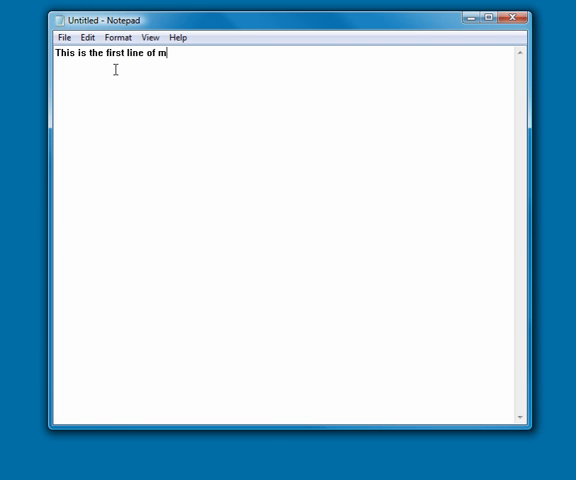
pyautogui.write('y file')
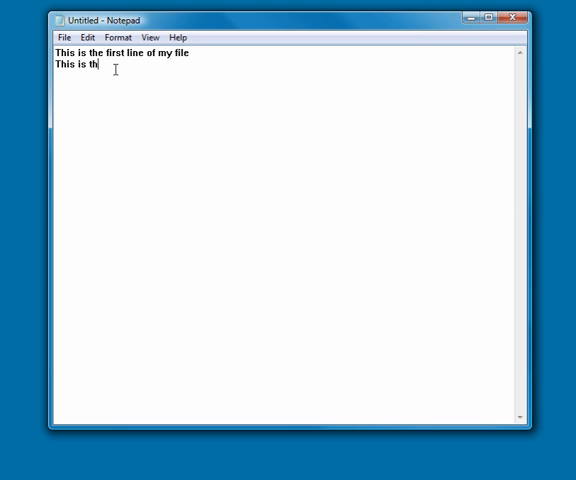
pyautogui.write('e second line')
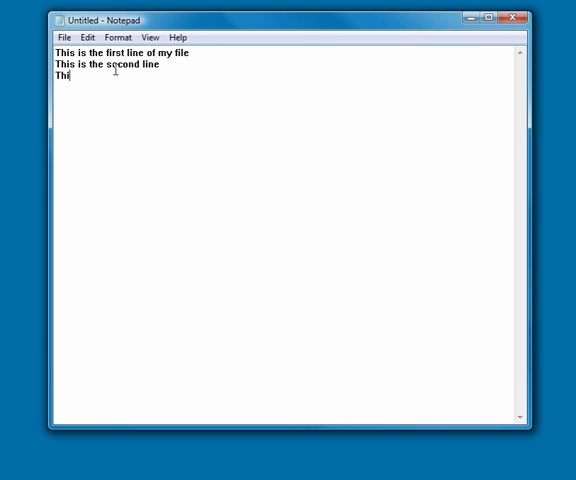
pyautogui.write('s is the third li')
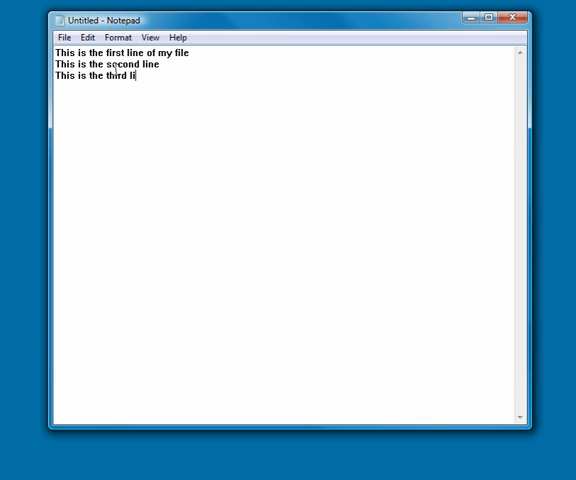
pyautogui.write('and final line')
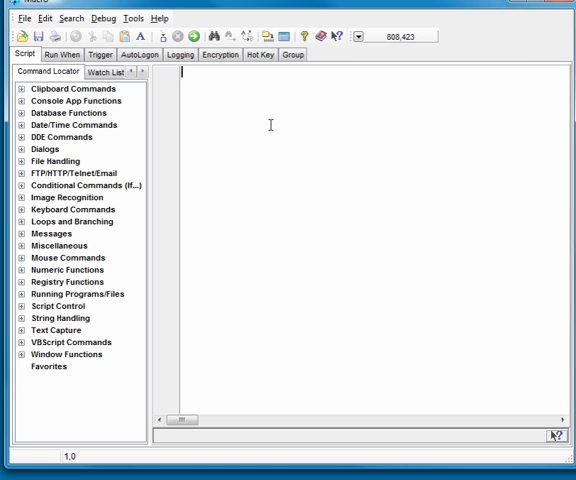
# - Write Run>notepad.exe as the script's opening command
pyautogui.write('Run>not')
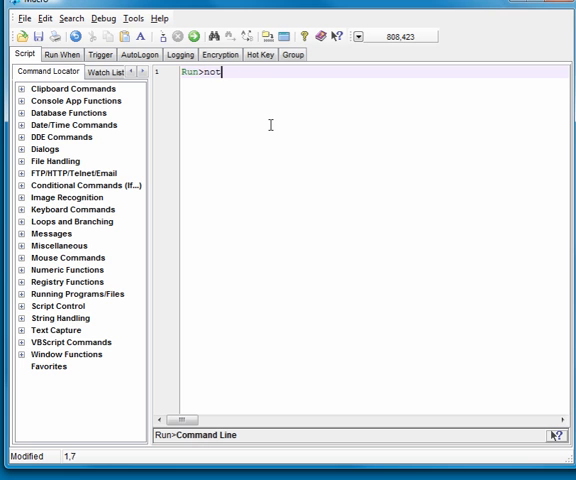
pyautogui.write('epad.exe')
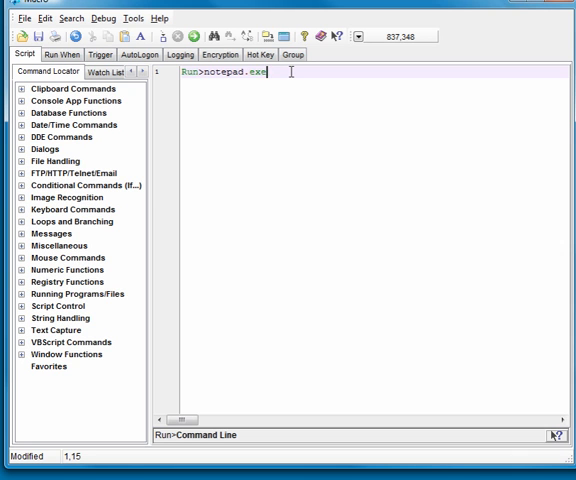
# - Add a WaitWindowOpen>Untitled - Notepad line after the Run command
pyautogui.press('Return')
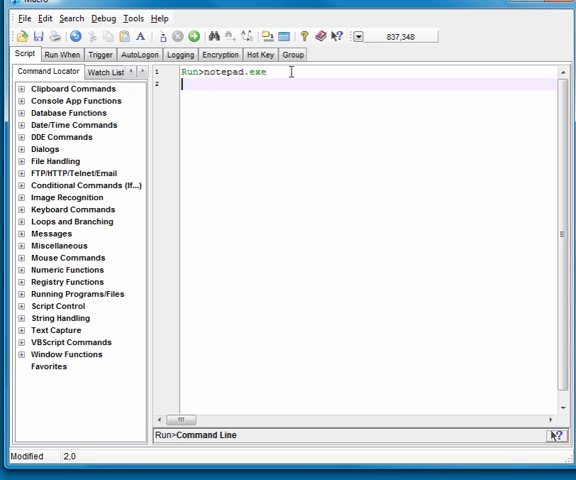
pyautogui.write('Wait')
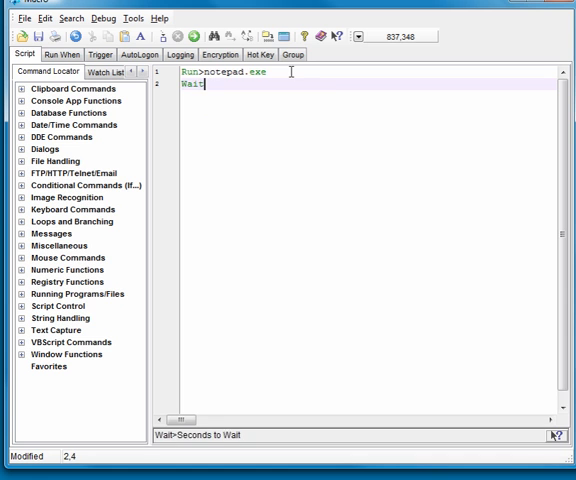
pyautogui.write('WindowOpen>')
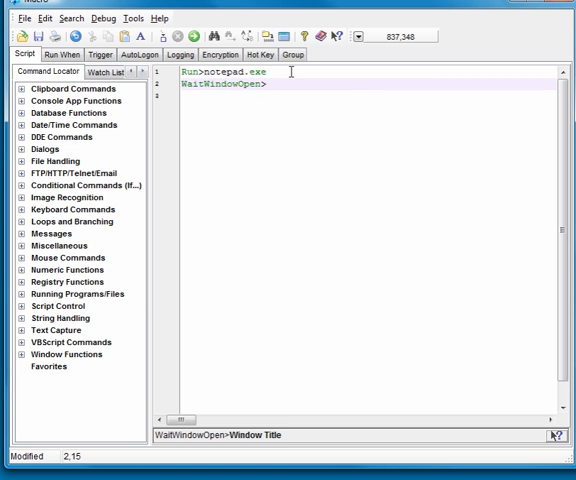
pyautogui.write('Untitled --')
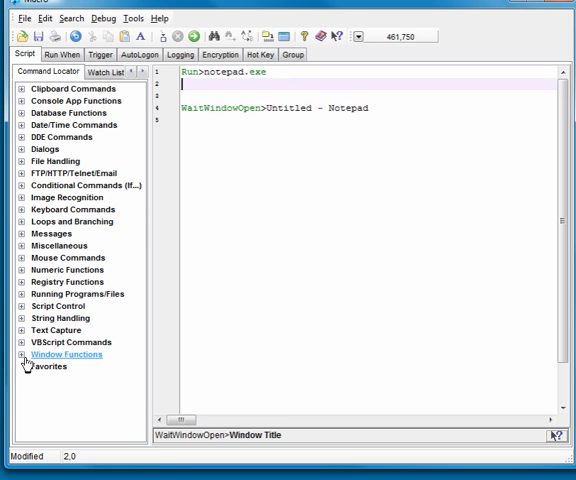
# - Review the WaitWindowOpen command in Code Builder under Window Functions, then dismiss it
pyautogui.click(12, 354)
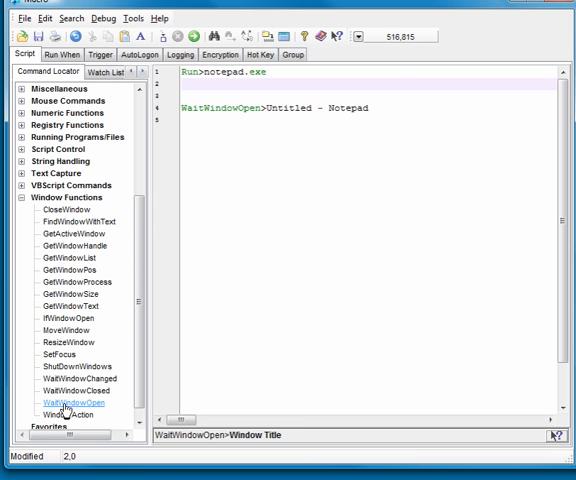
pyautogui.doubleClick(68, 388)
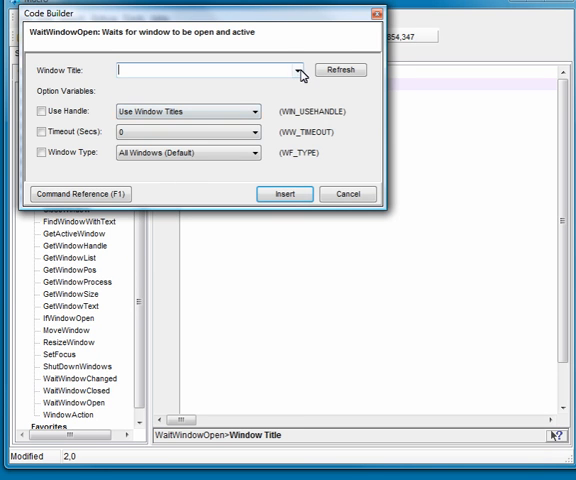
pyautogui.click(300, 68)
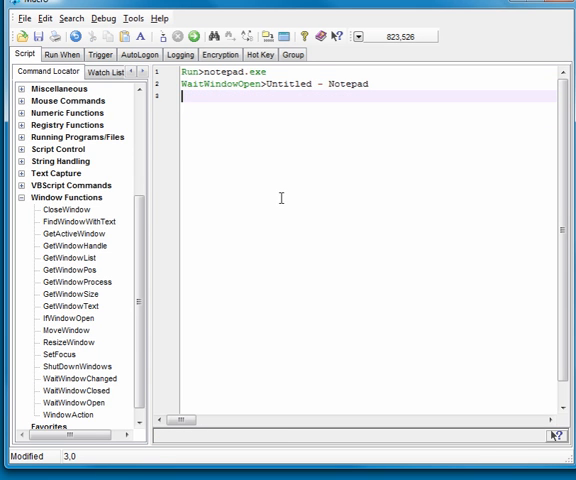
# - Add Send lines for the first, second and third lines, separated by Press Enter commands
pyautogui.press('Return')
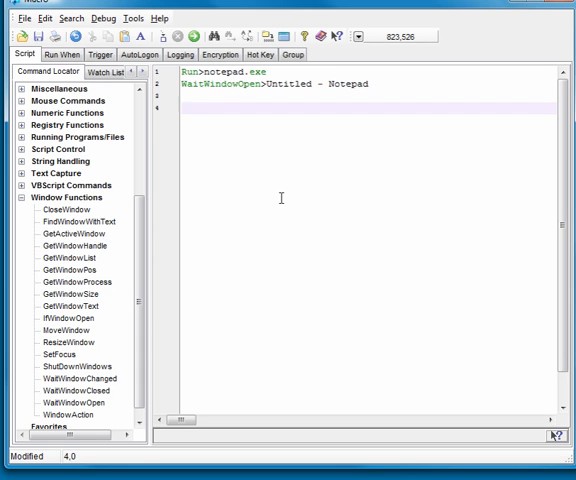
pyautogui.write('Send>')
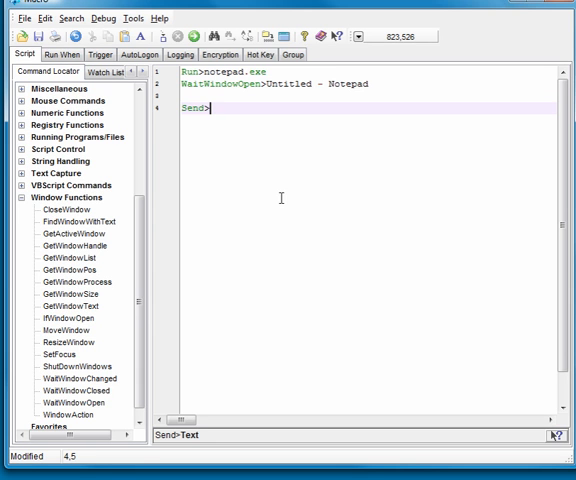
pyautogui.write('This is the first li')
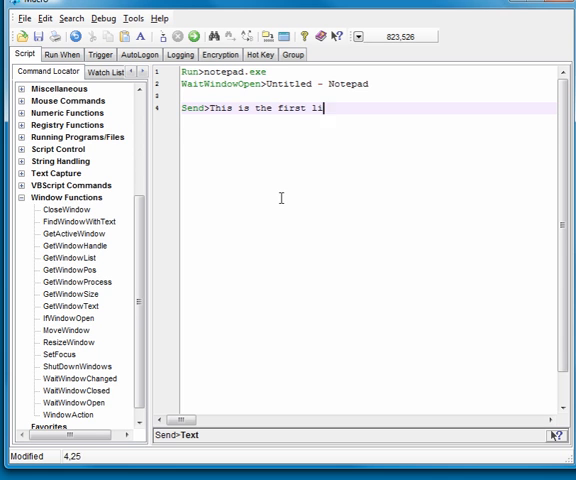
pyautogui.write('Press Enter')
pyautogui.write('Send>Thi')
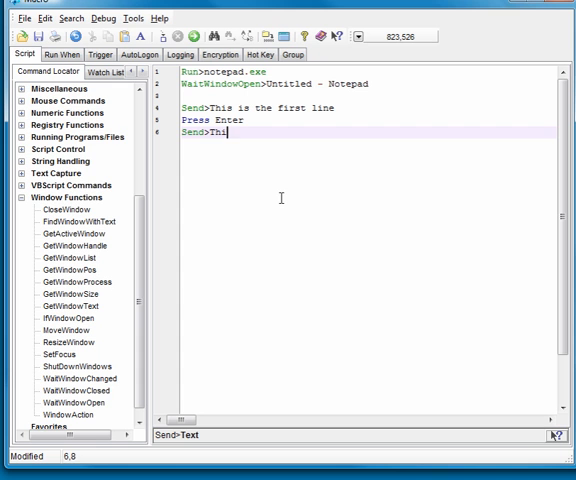
pyautogui.write('s is the second line')
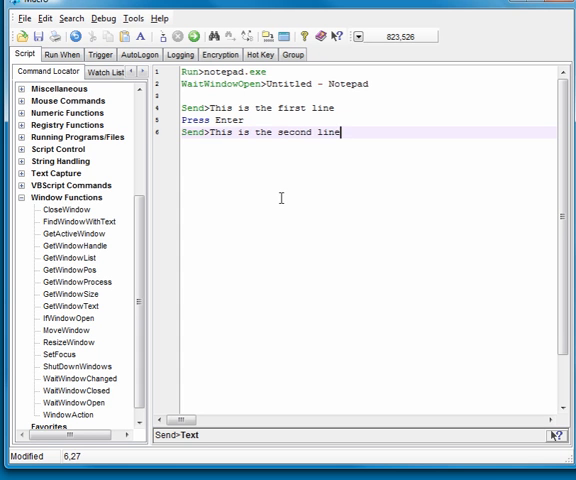
pyautogui.write('Press Ent')
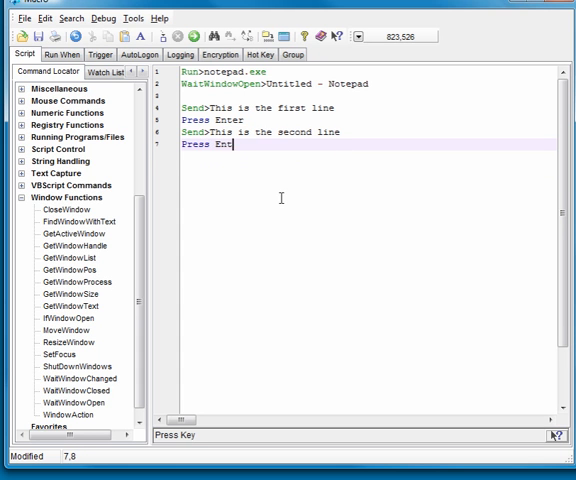
pyautogui.write('Send>Th')
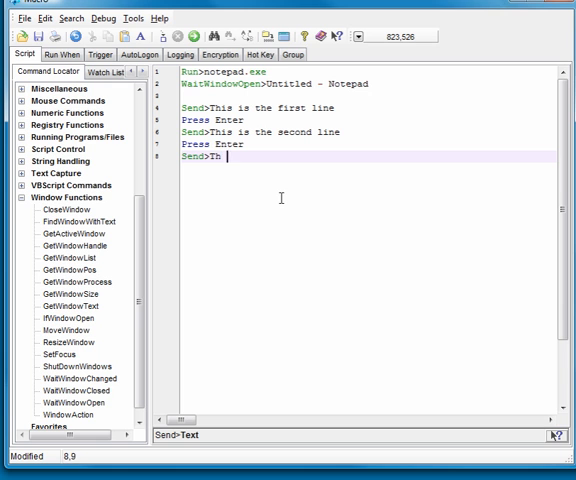
pyautogui.write('is is the th')
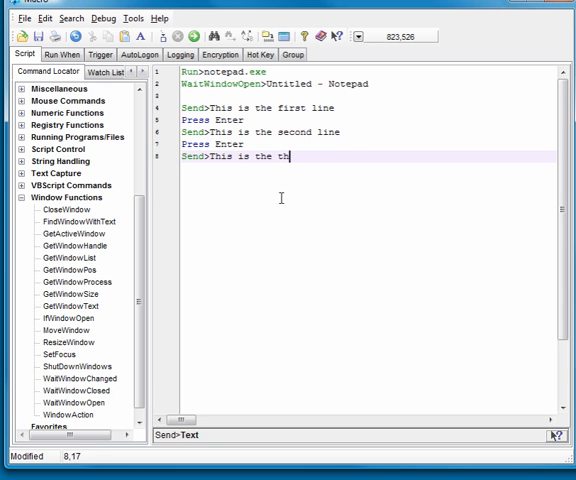
pyautogui.write('ird and final lin')
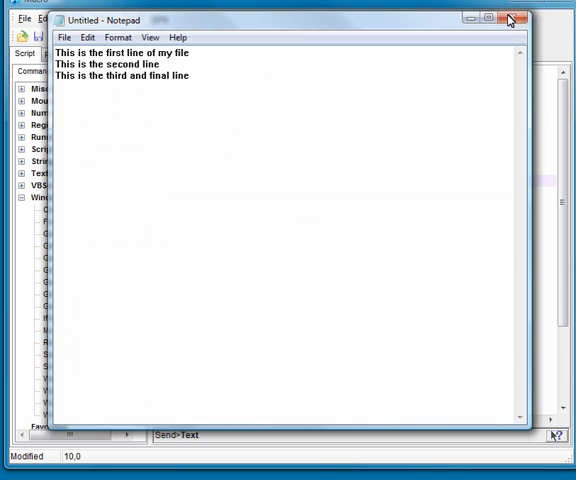
# - Discard the test Notepad window without saving and run the script again
pyautogui.click(512, 18)
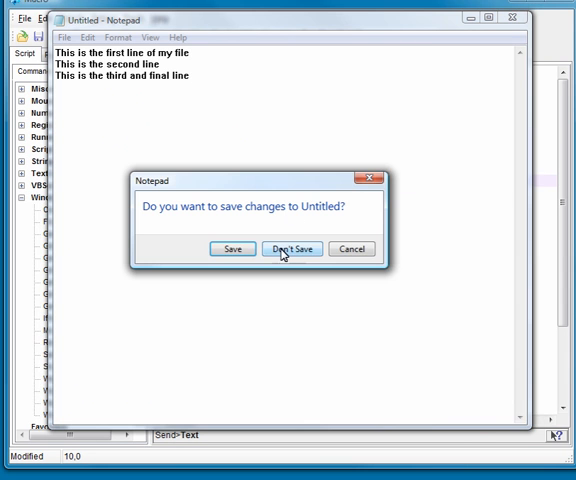
pyautogui.click(292, 250)
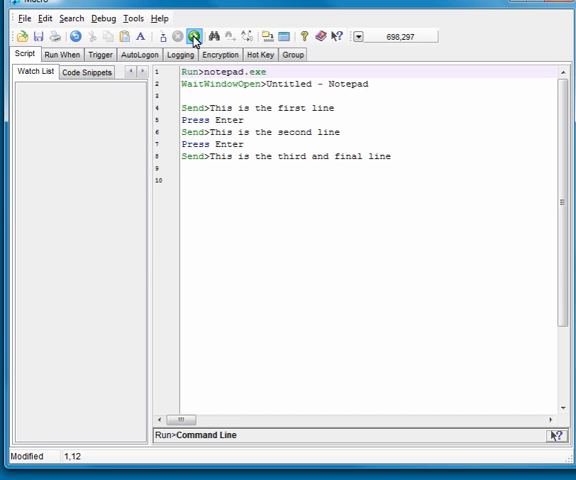
pyautogui.moveTo(200, 38)
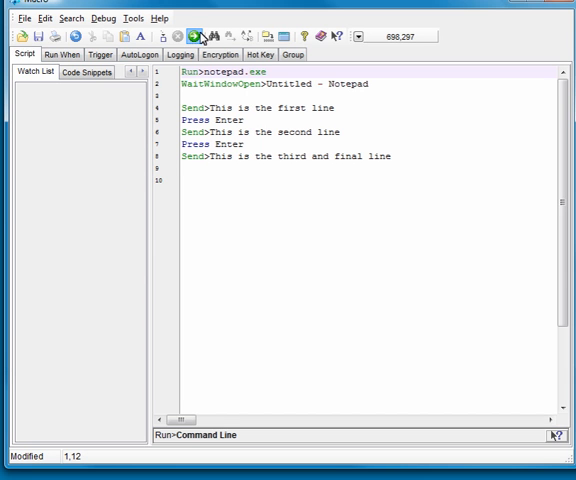
pyautogui.click(198, 36)
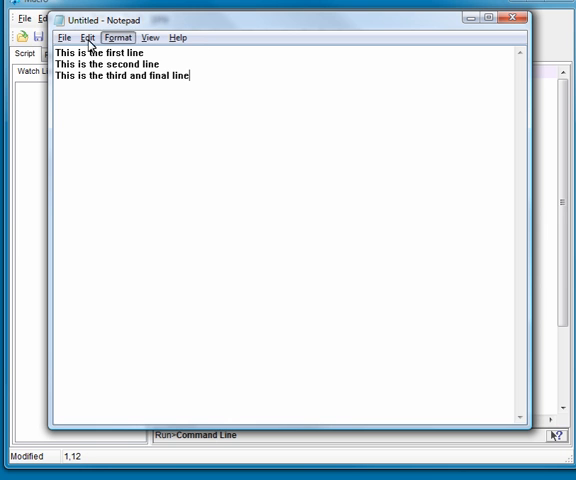
# - Check Notepad's File menu for the Save As command
pyautogui.click(68, 36)
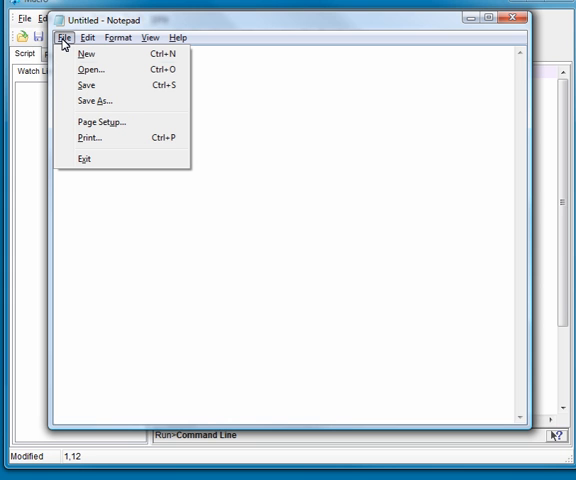
pyautogui.moveTo(96, 100)
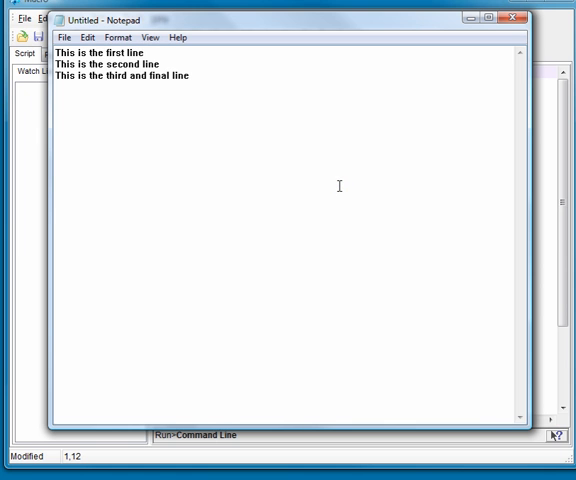
pyautogui.moveTo(340, 192)
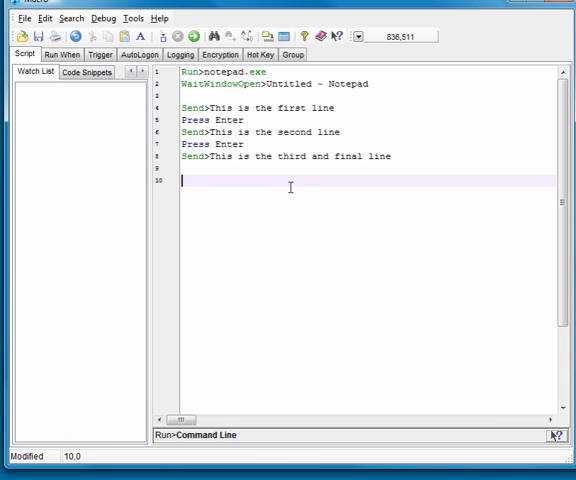
# - Add Press ALT, Send>fa and Release ALT lines, then begin a Wait command
pyautogui.write('E')
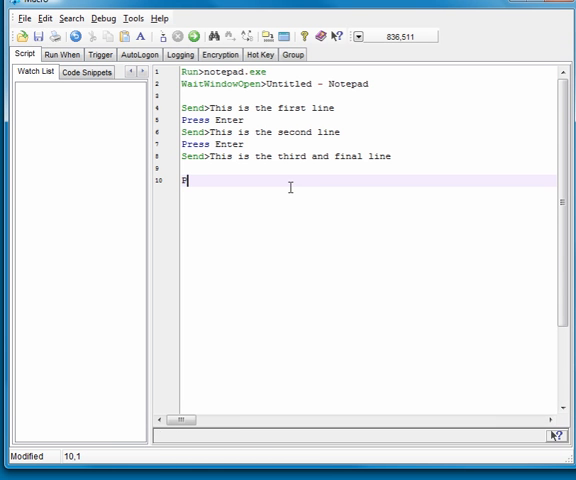
pyautogui.write('Press ALT')
pyautogui.write('Release A')
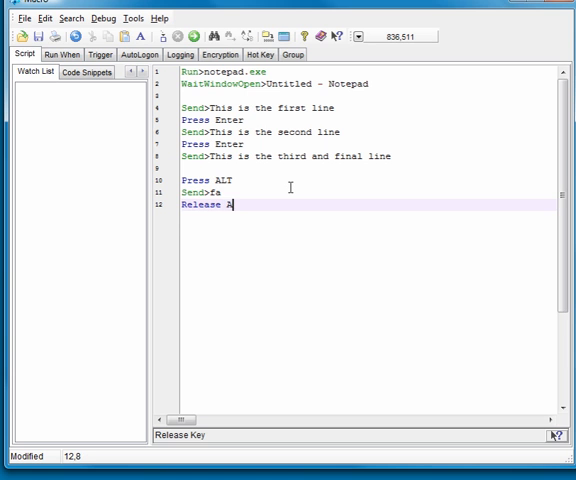
pyautogui.write('LT')
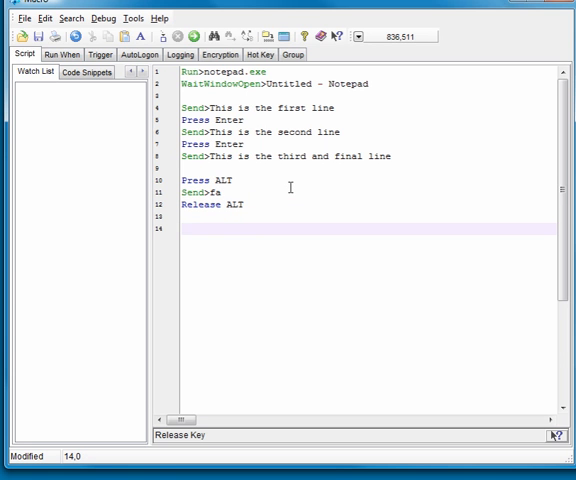
pyautogui.write('Wait')
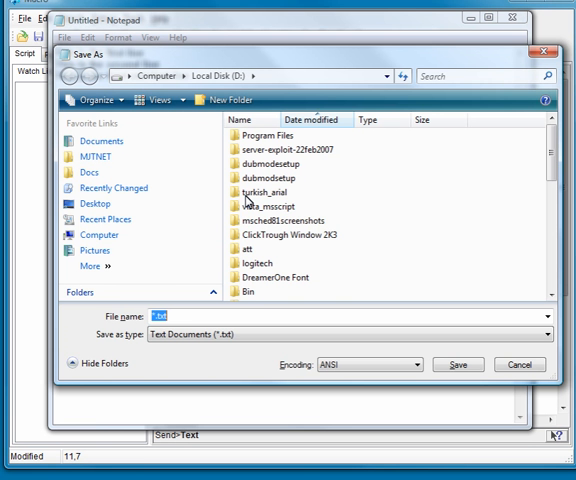
pyautogui.moveTo(274, 192)
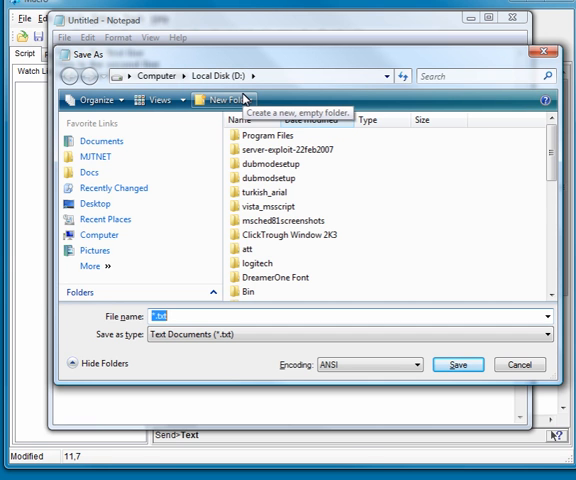
pyautogui.moveTo(388, 332)
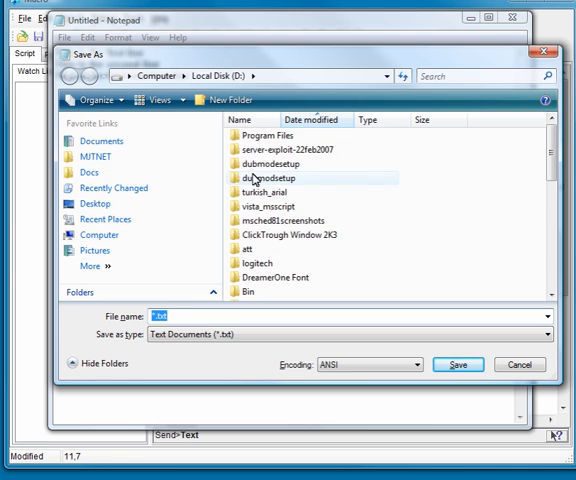
# - Attempt saving as c:\Documents and Settings\newfile.txt, triggering a permission warning
pyautogui.doubleClick(268, 176)
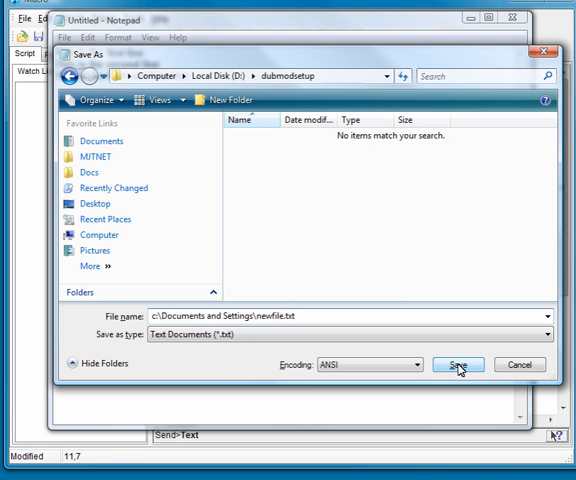
pyautogui.click(458, 364)
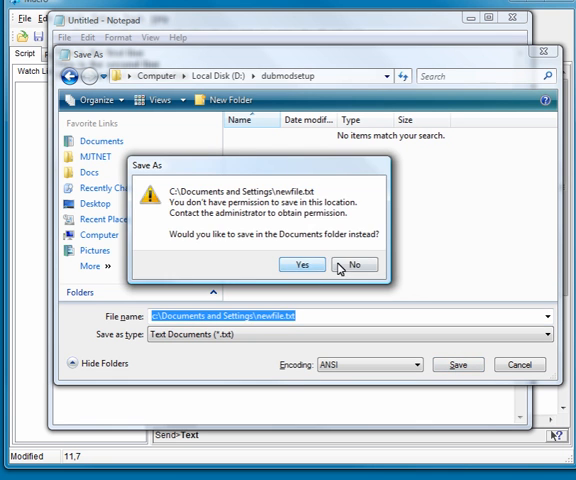
# - Decline the Documents fallback and save as d:\script_support\newfile.txt instead
pyautogui.click(354, 264)
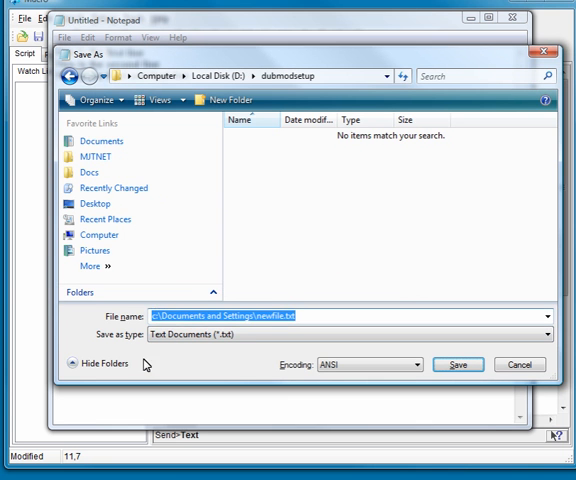
pyautogui.click(336, 316)
pyautogui.write('d:\\')
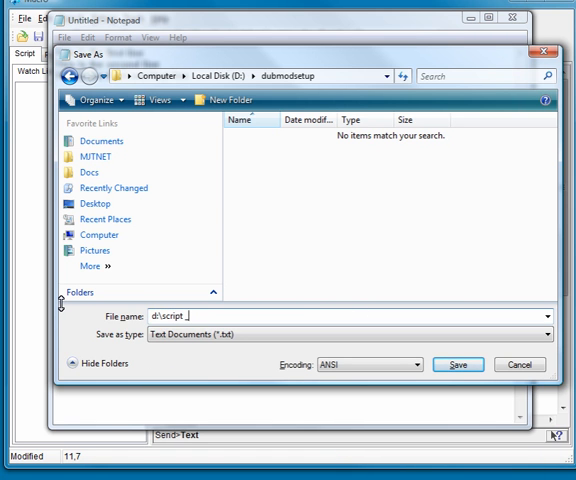
pyautogui.write('script_support\\newfile.txt')
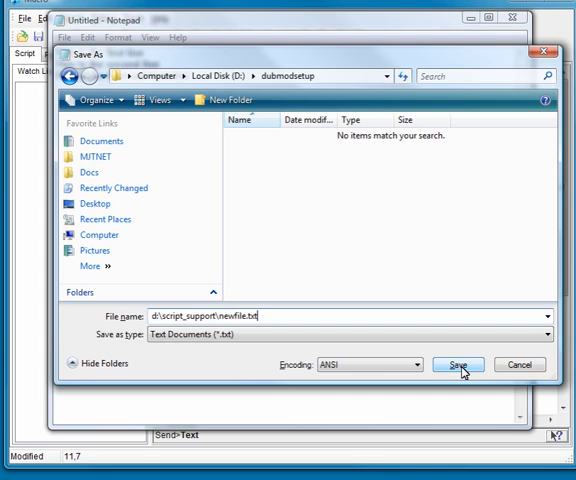
pyautogui.click(456, 364)
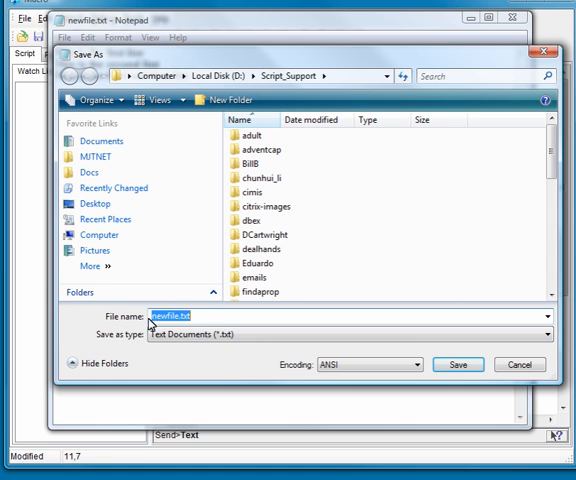
pyautogui.moveTo(384, 354)
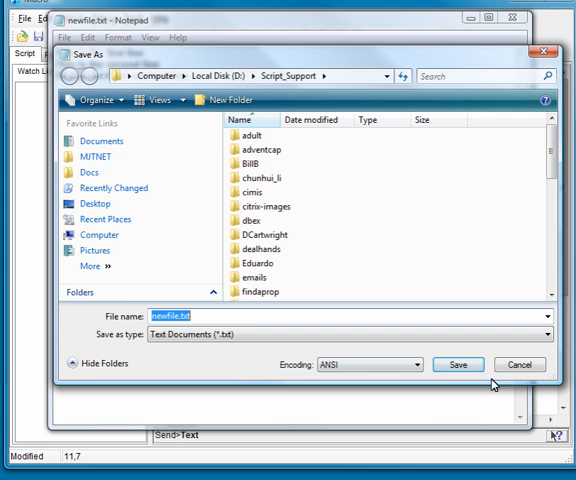
pyautogui.moveTo(476, 352)
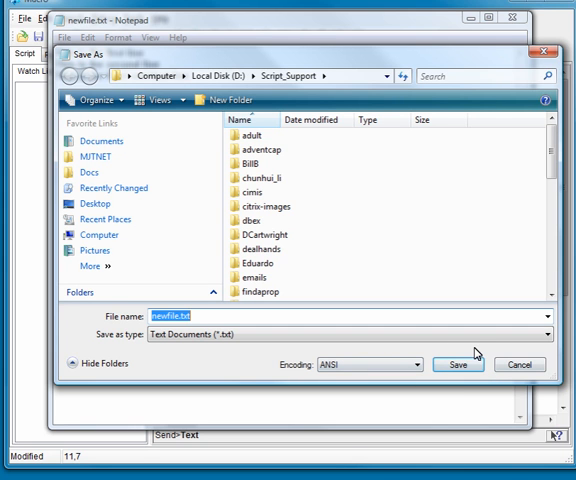
pyautogui.moveTo(472, 352)
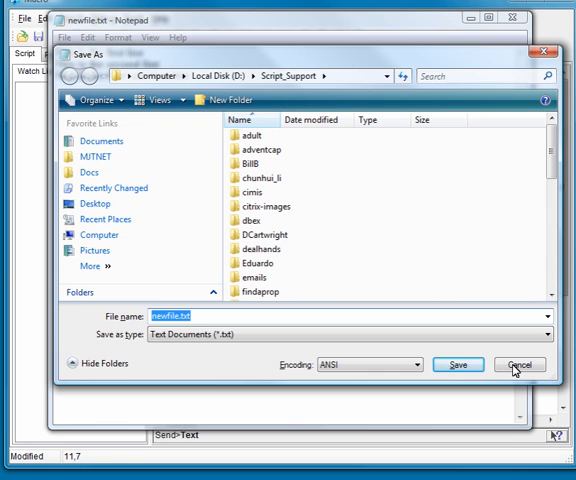
# - Cancel the reopened Save As dialog, keeping newfile.txt in Script_Support
pyautogui.click(520, 364)
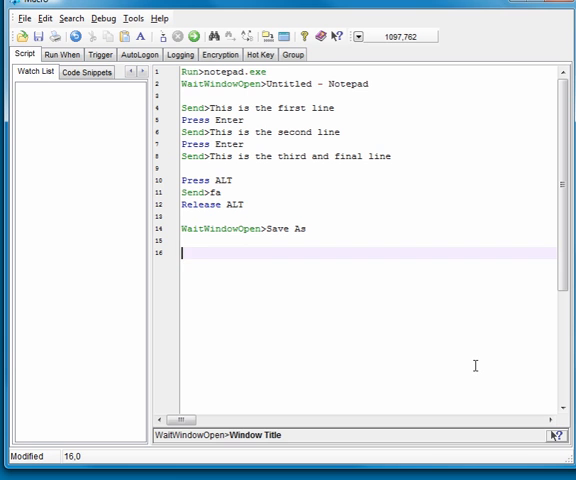
# - Add a Send line typing d:\script_support\newfile.txt into the Save As dialog, followed by Press Enter
pyautogui.write('Send>d:')
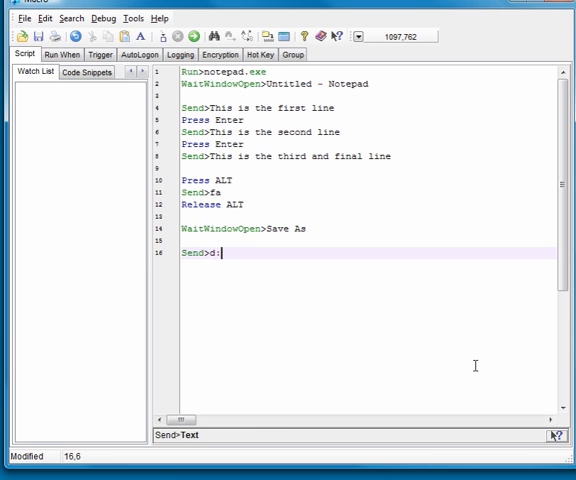
pyautogui.write('\\script_support')
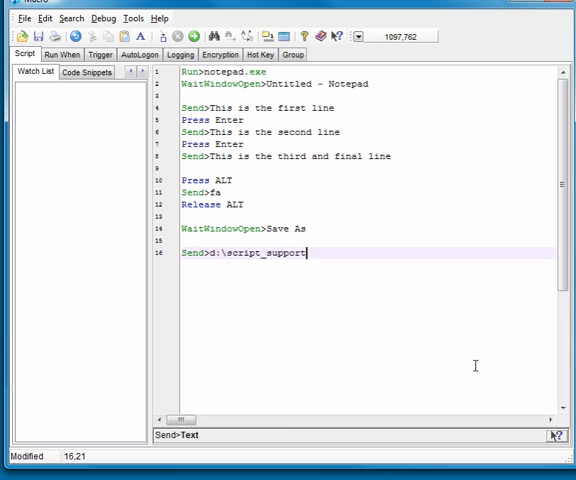
pyautogui.write('\\newfile.txt')
pyautogui.write('Let')
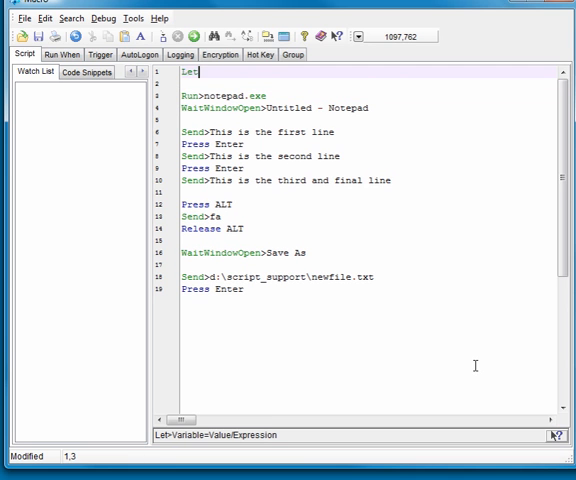
# - Define Let>filename=d:\script_support\newfile.txt as a variable on the first line
pyautogui.write('>filename=')
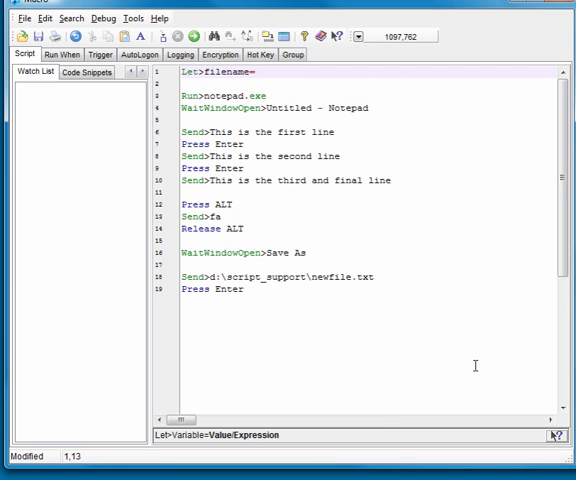
pyautogui.write('d:\\script_sup')
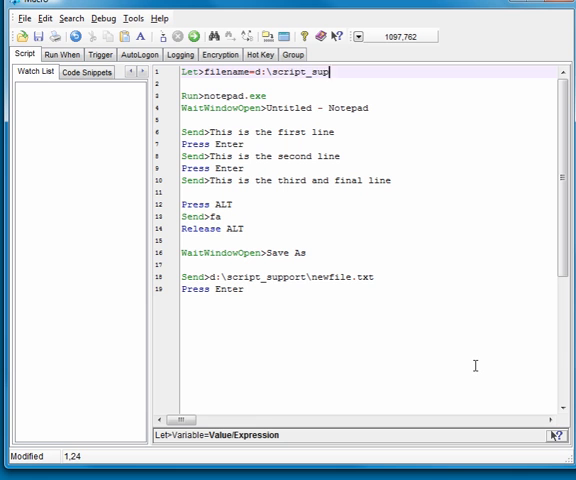
pyautogui.write('port\\newfile.txt')
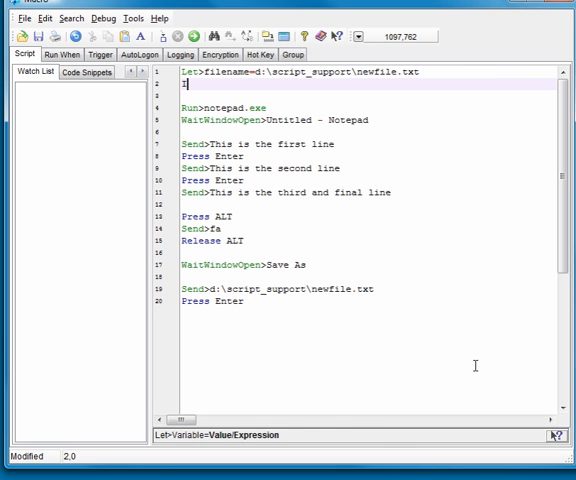
# - Add an IfFileExists>filename block that runs DeleteFile>filename, closed with Endif
pyautogui.write('IfFileExists>')
pyautogui.click(370, 94)
pyautogui.write('DeleteFile>')
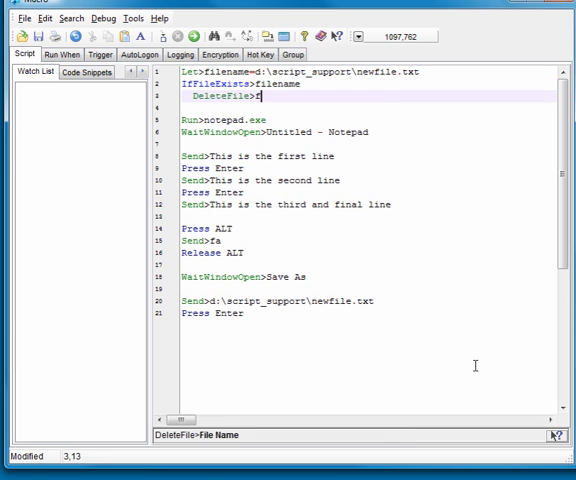
pyautogui.write('filename')
pyautogui.write('Endif')
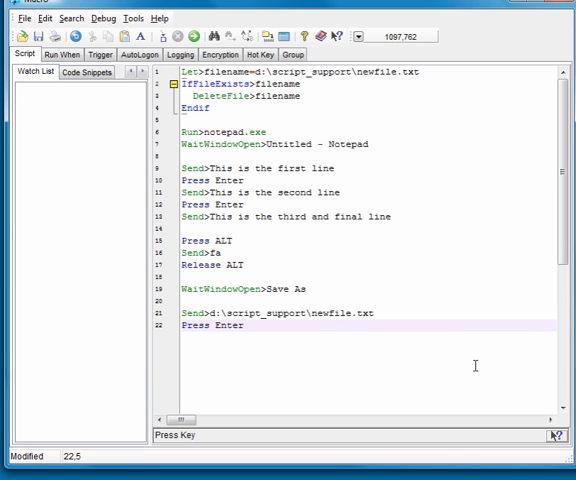
pyautogui.click(204, 312)
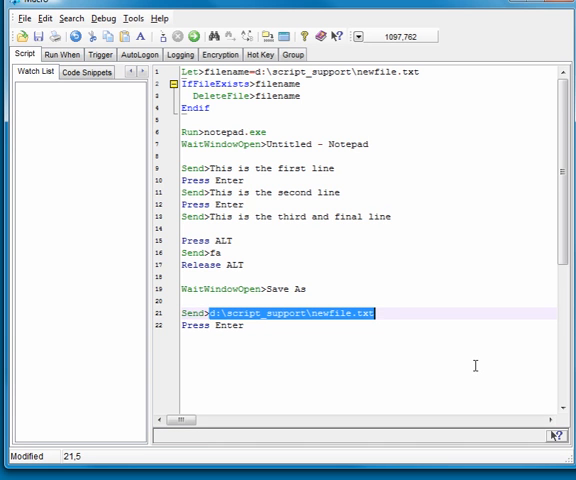
# - Send the filename variable instead of the literal path, test-run, and discard the failed run's unsaved Notepad text
pyautogui.write('filename')
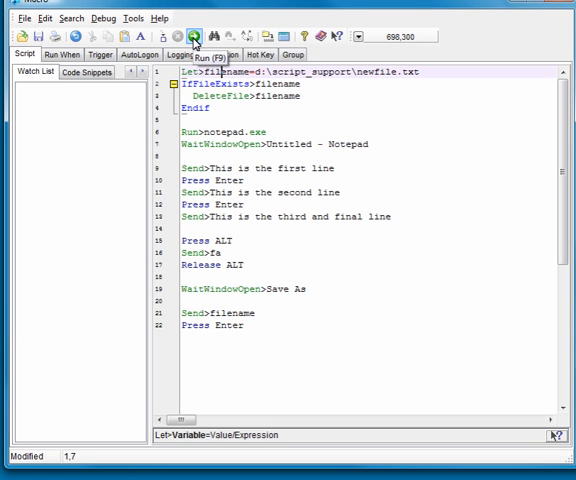
pyautogui.click(196, 36)
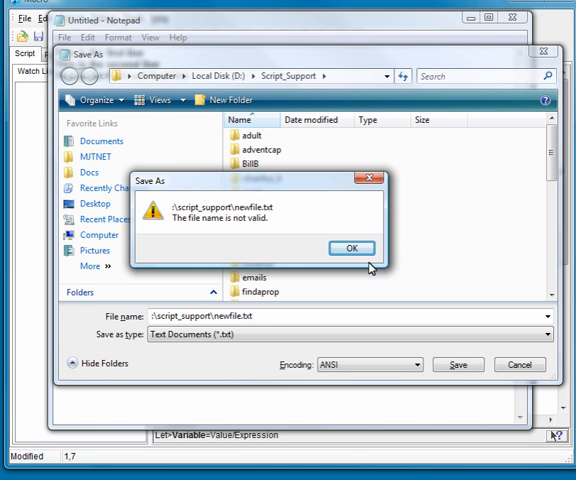
pyautogui.click(352, 246)
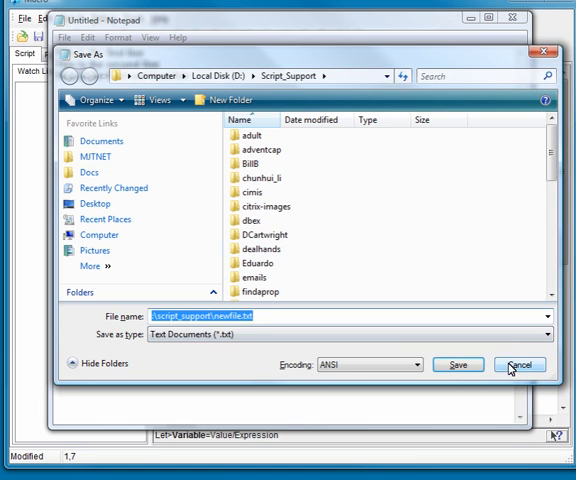
pyautogui.click(520, 364)
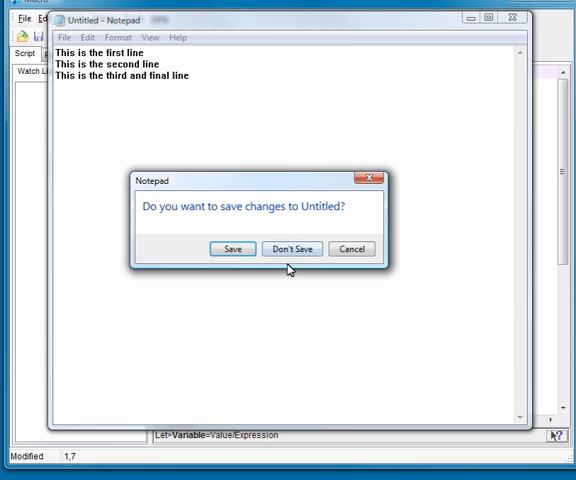
pyautogui.click(292, 250)
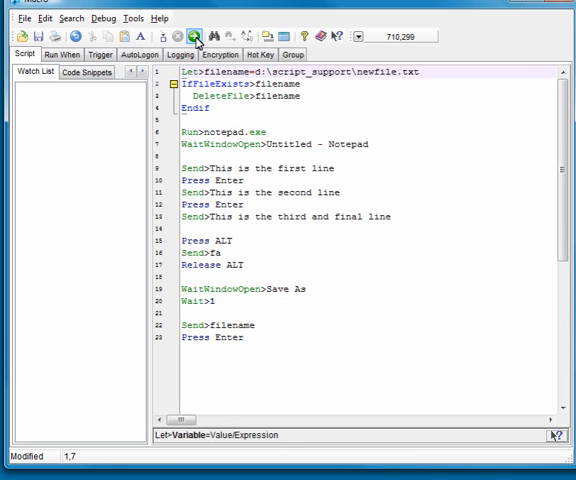
# - Insert Wait>1 after WaitWindowOpen>Save As and rerun so newfile.txt saves correctly
pyautogui.click(196, 36)
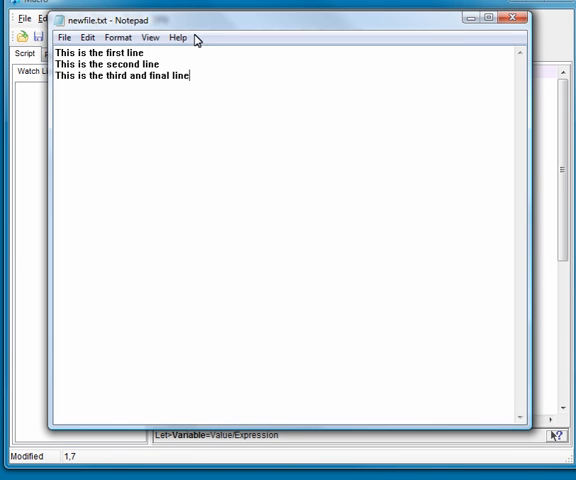
pyautogui.moveTo(512, 18)
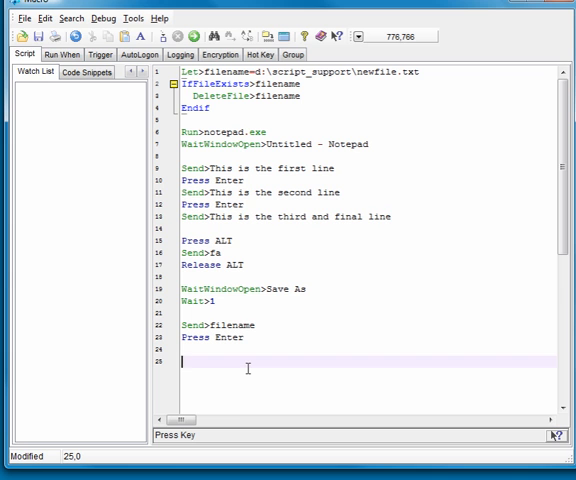
# - Change the Wait>1 line after Save As opens to Wait>0.5
pyautogui.click(228, 300)
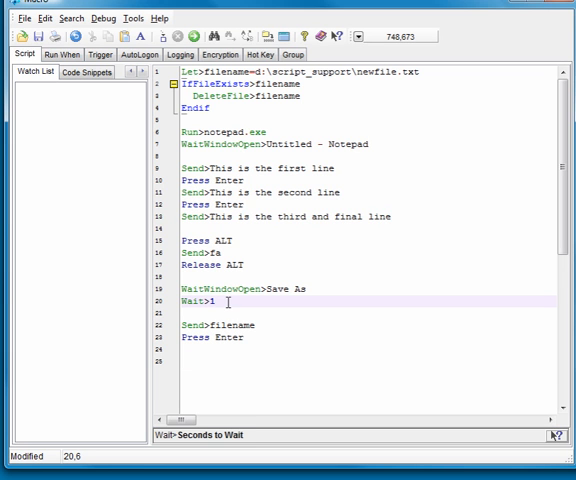
pyautogui.write('0.5')
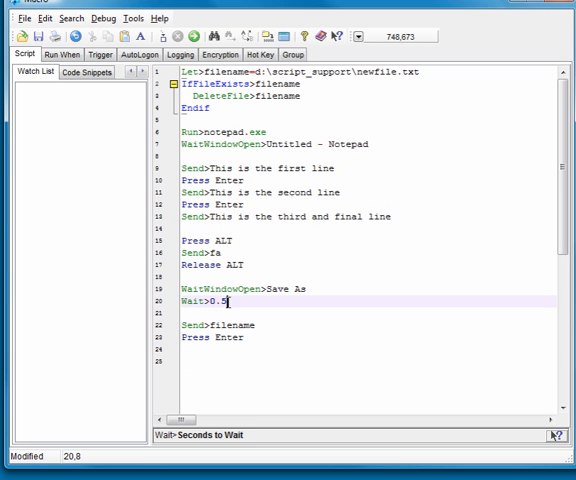
pyautogui.click(224, 362)
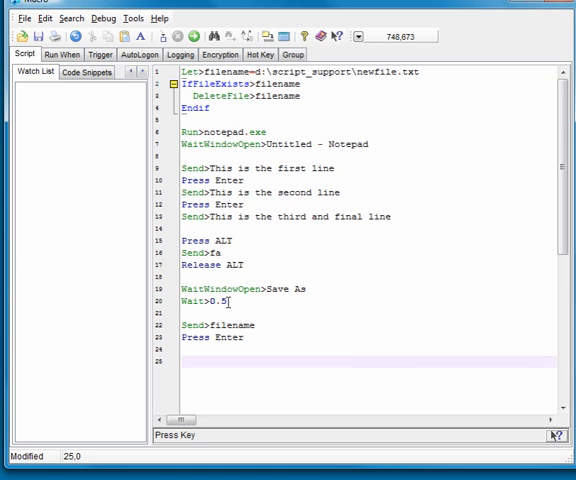
pyautogui.click(180, 364)
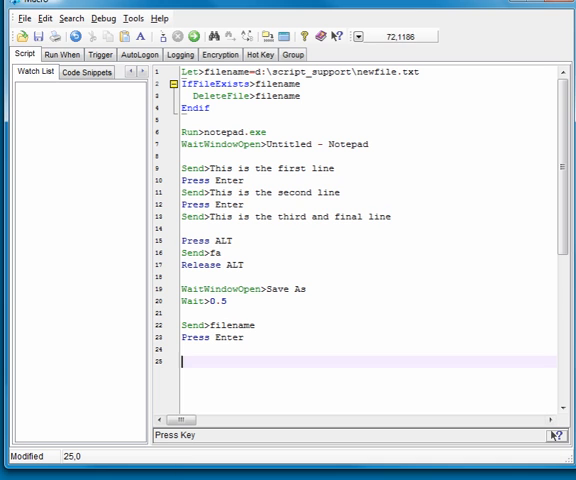
pyautogui.moveTo(180, 364)
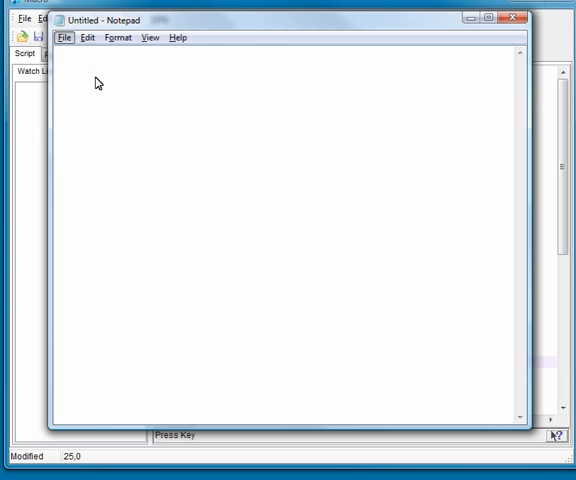
pyautogui.moveTo(132, 24)
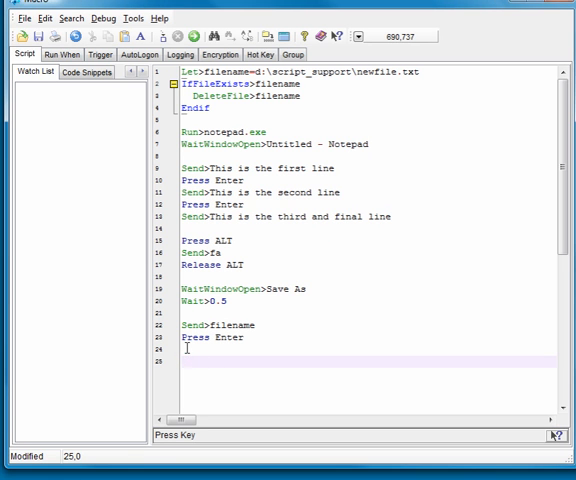
# - End the script with WaitWindowClosed>Save As, then Press ALT, Press F4, Release ALT to close Notepad
pyautogui.write('Press ALT')
pyautogui.write('Press F4')
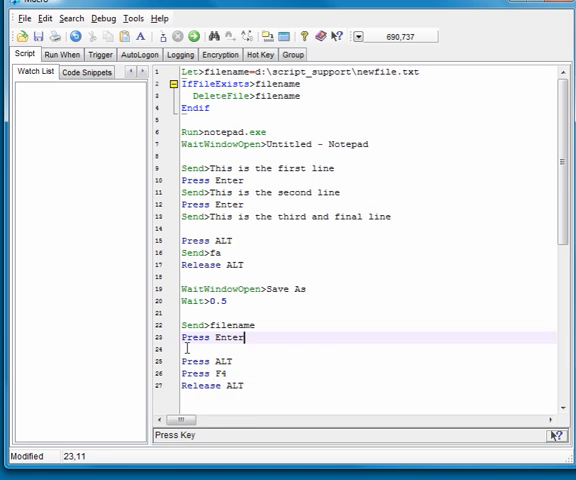
pyautogui.write('WaitWindowClos>Save As')
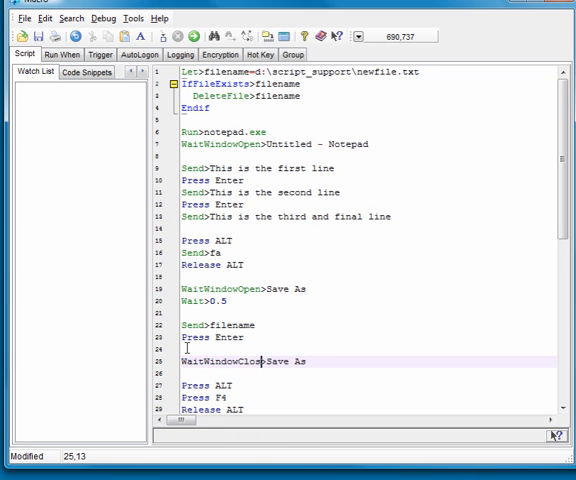
pyautogui.scroll(-3)
pyautogui.write('ed')
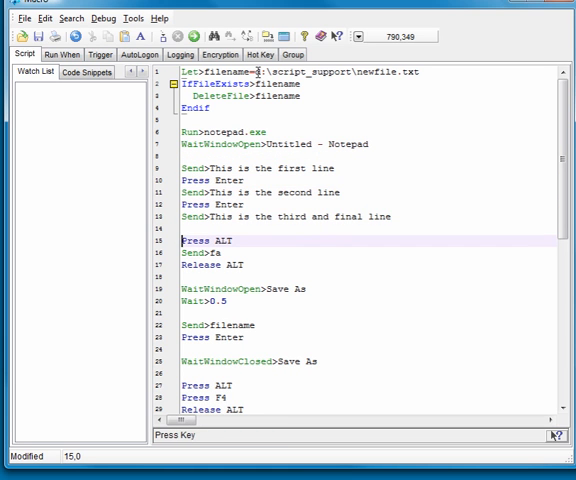
pyautogui.click(250, 300)
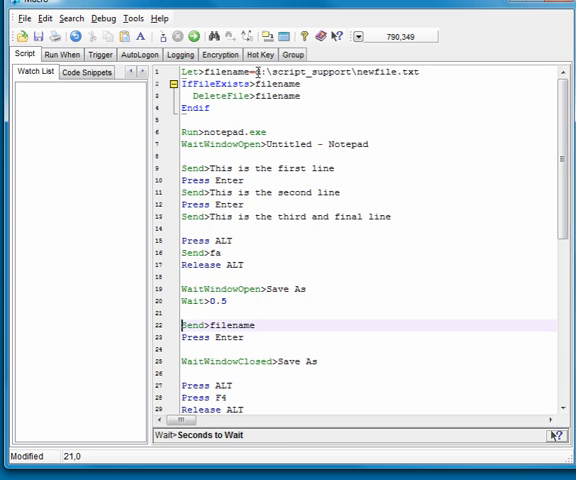
pyautogui.click(220, 384)
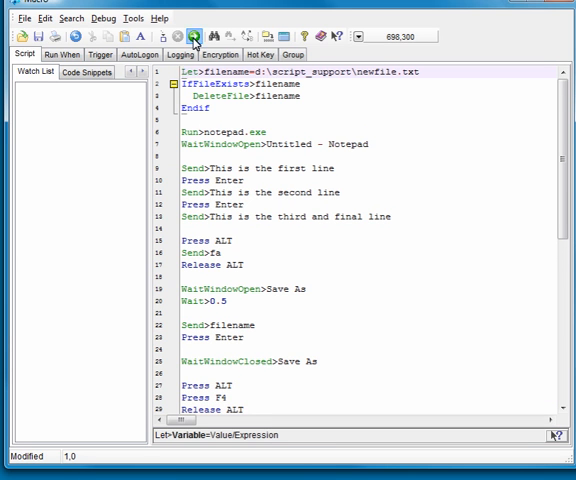
pyautogui.click(196, 32)
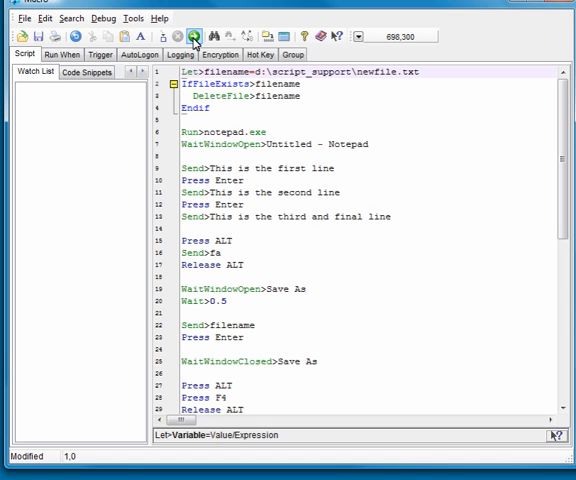
pyautogui.moveTo(196, 36)
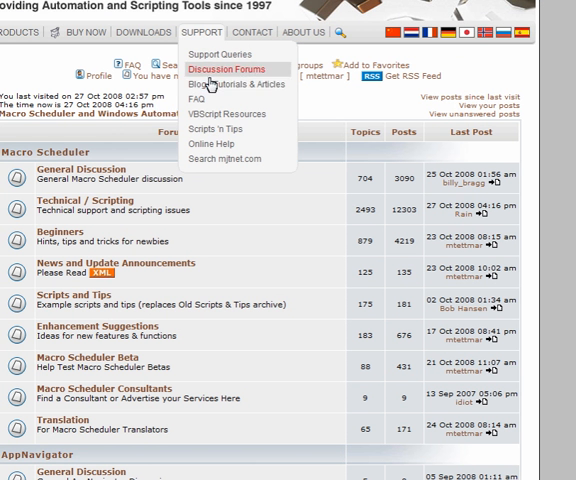
pyautogui.moveTo(238, 84)
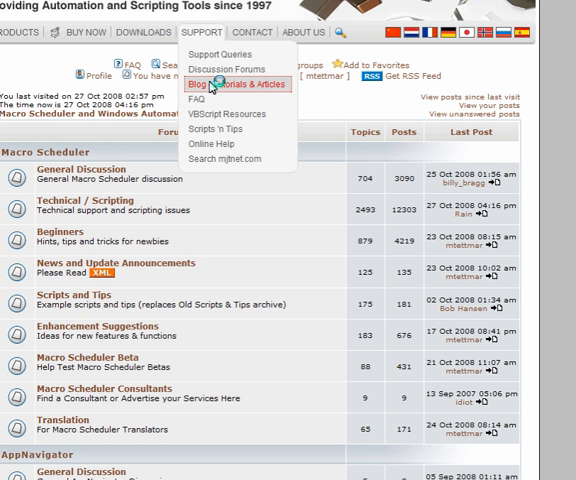
pyautogui.click(216, 84)
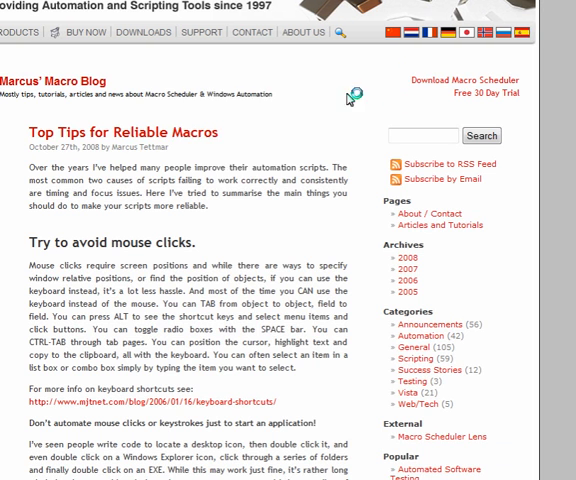
pyautogui.click(200, 32)
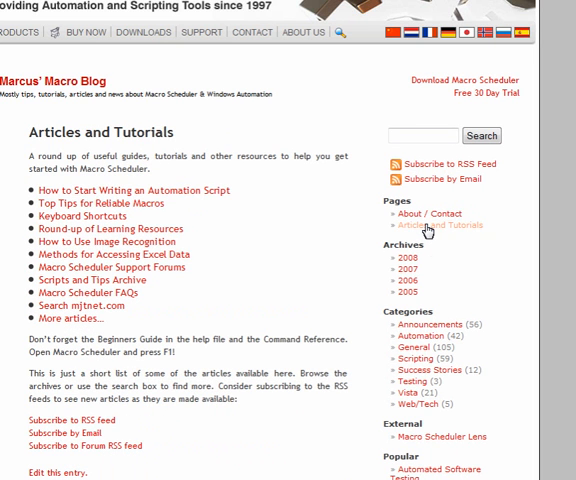
pyautogui.moveTo(424, 224)
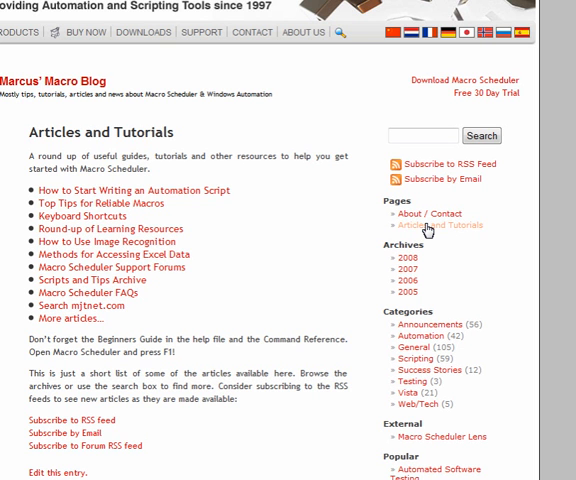
pyautogui.click(204, 32)
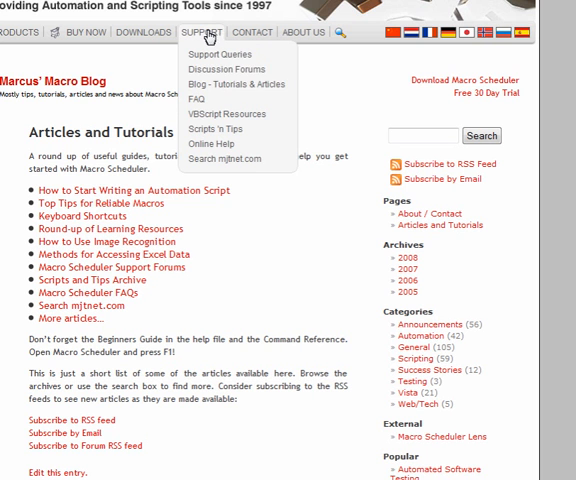
pyautogui.click(224, 68)
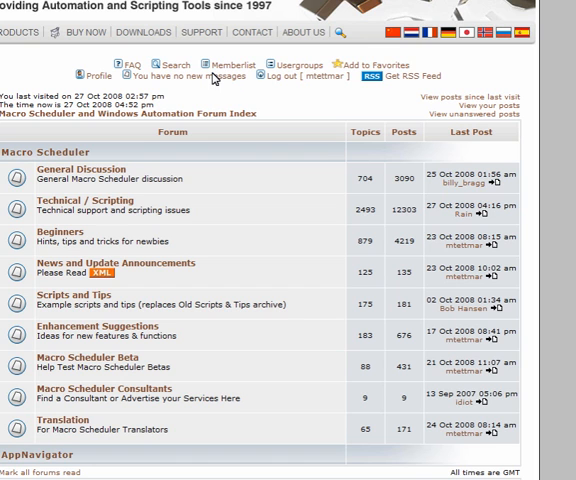